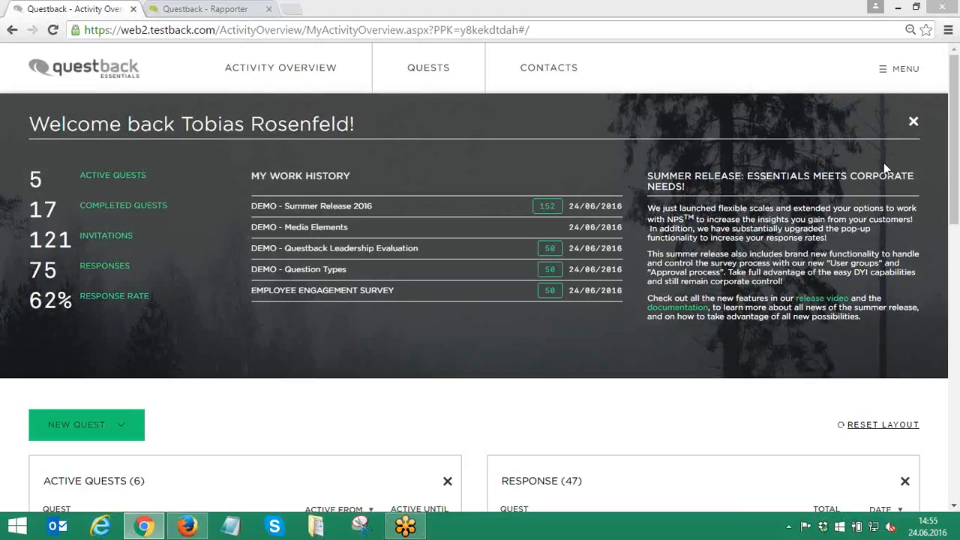
mouse_move(950, 30)
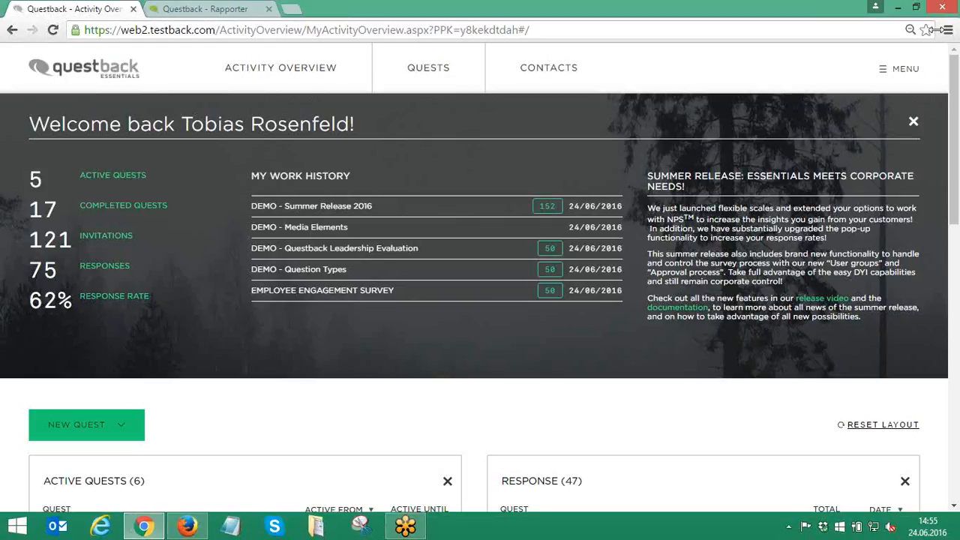
mouse_move(914, 73)
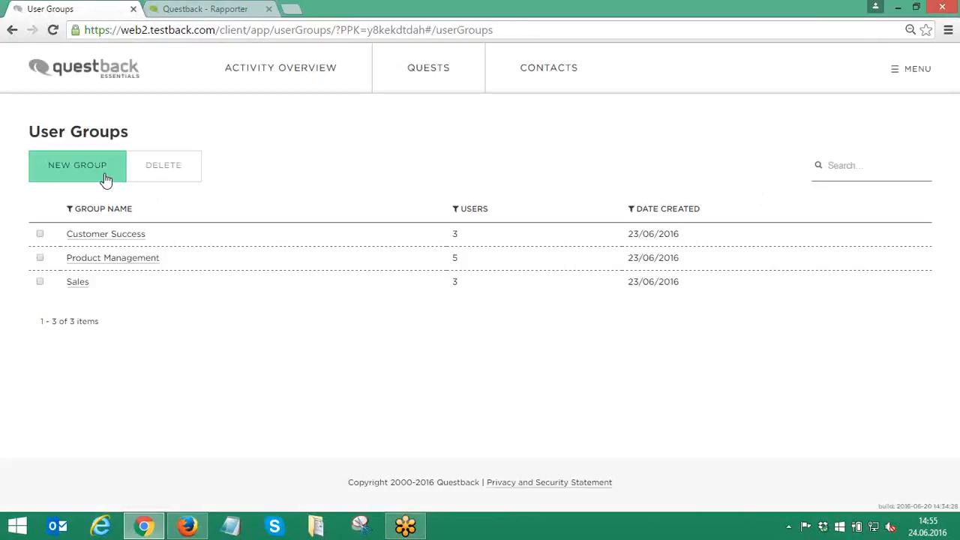
- Create the user group 'Team A' with three ticked users and confirm with OK
left_click(76, 165)
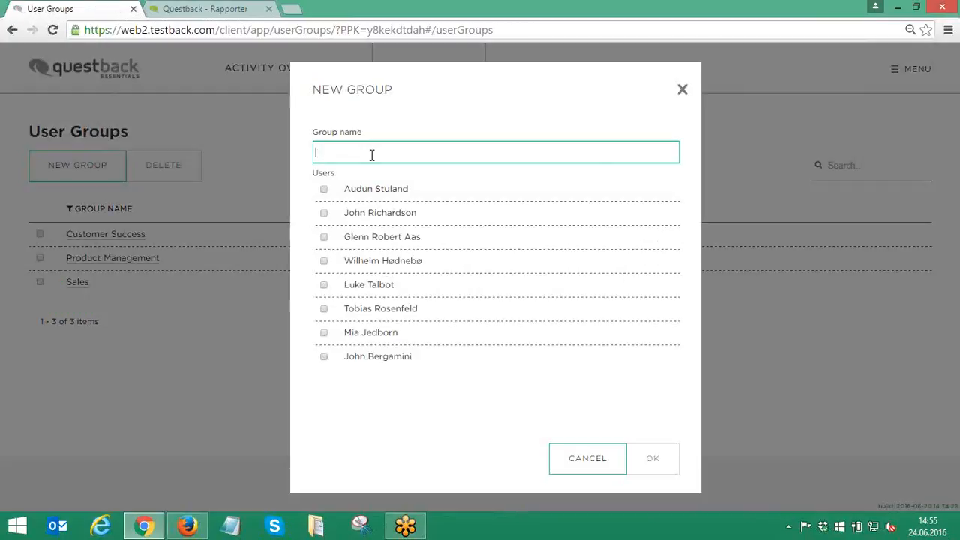
type("Team A")
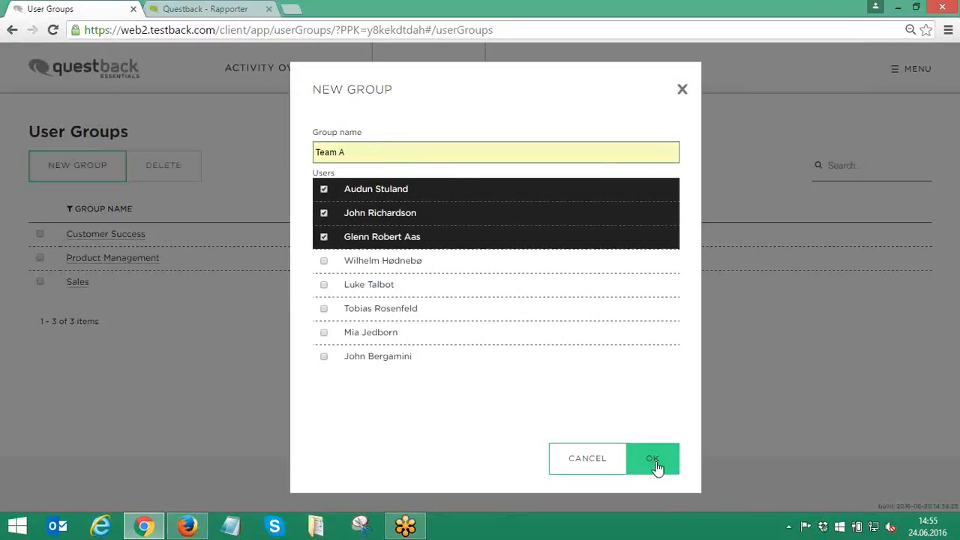
left_click(654, 459)
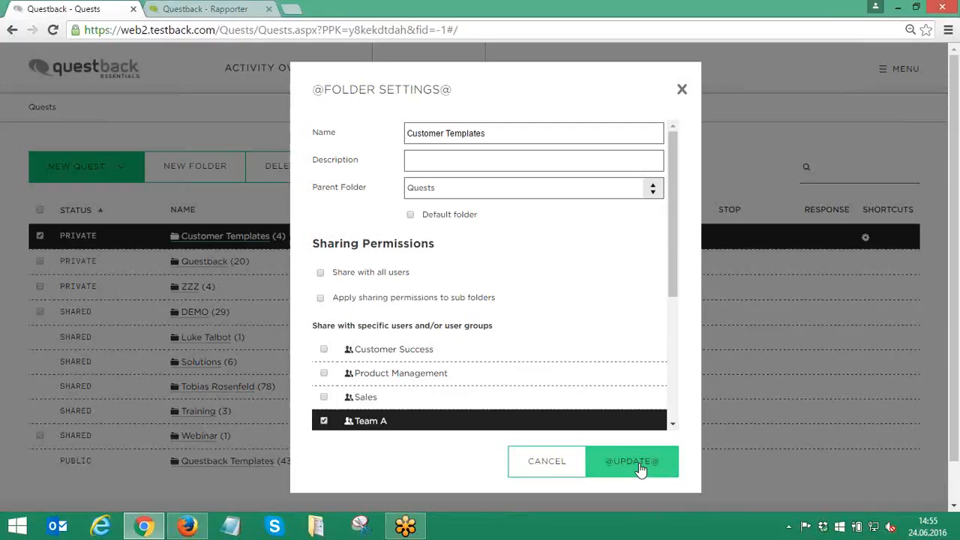
- Save the Customer Templates folder's sharing with Team A ticked via Update
left_click(633, 462)
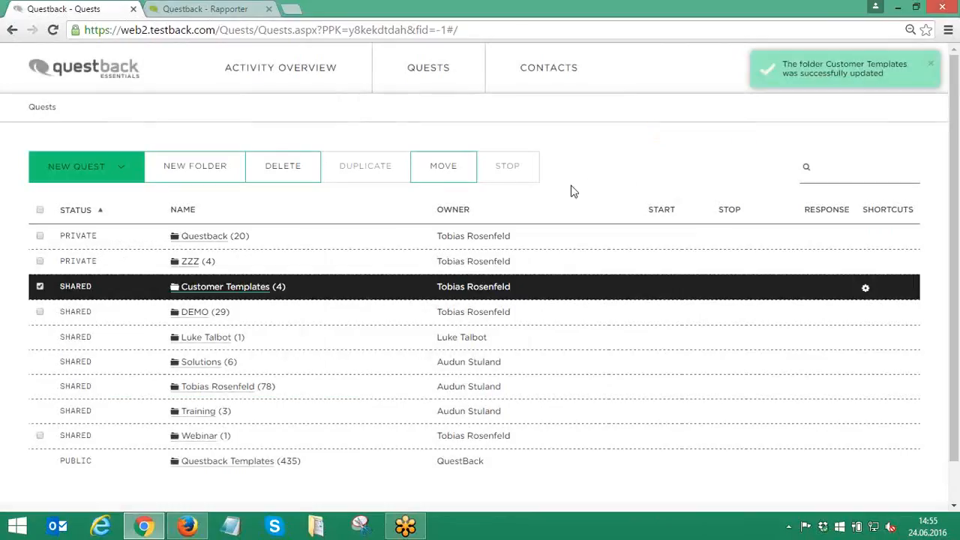
mouse_move(727, 150)
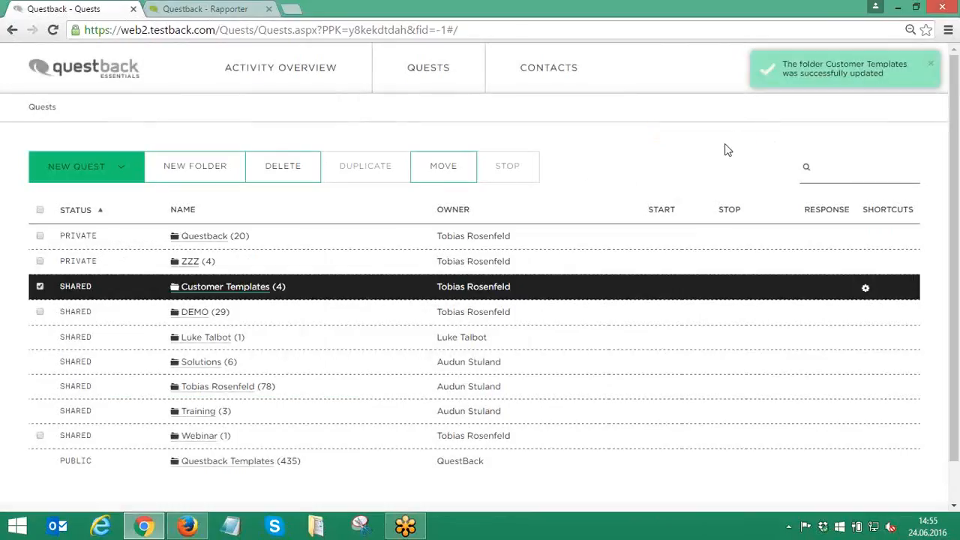
mouse_move(924, 72)
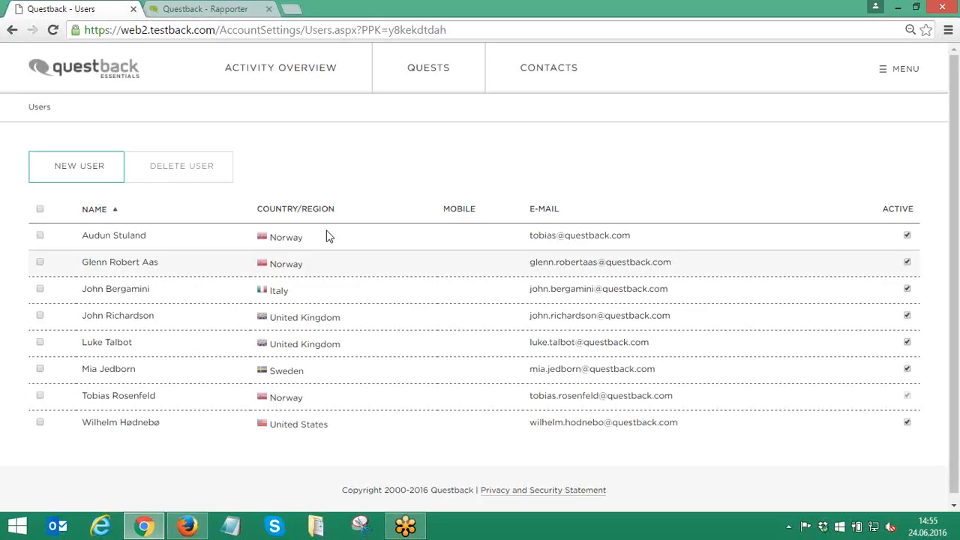
- Start a New User to see the user-group checkboxes, then return to Activity Overview
left_click(75, 165)
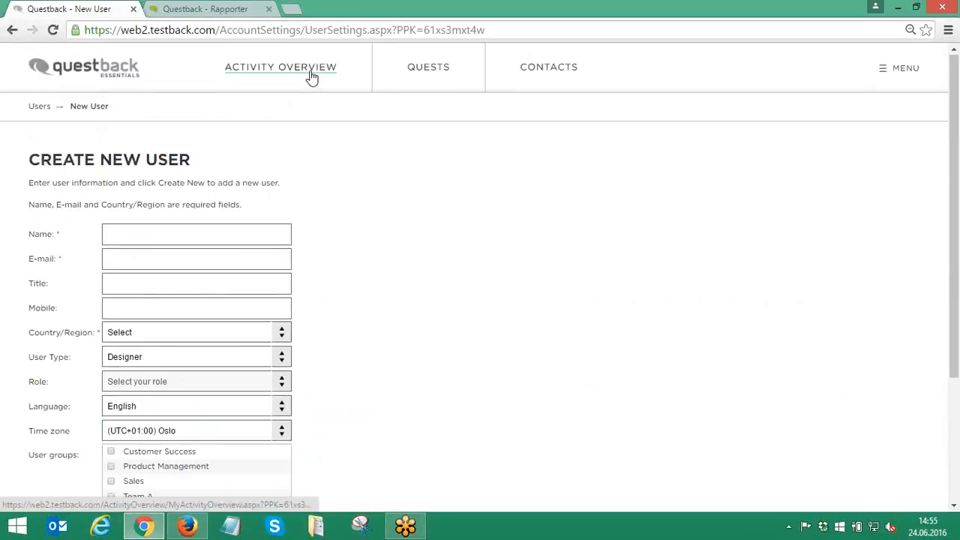
left_click(282, 66)
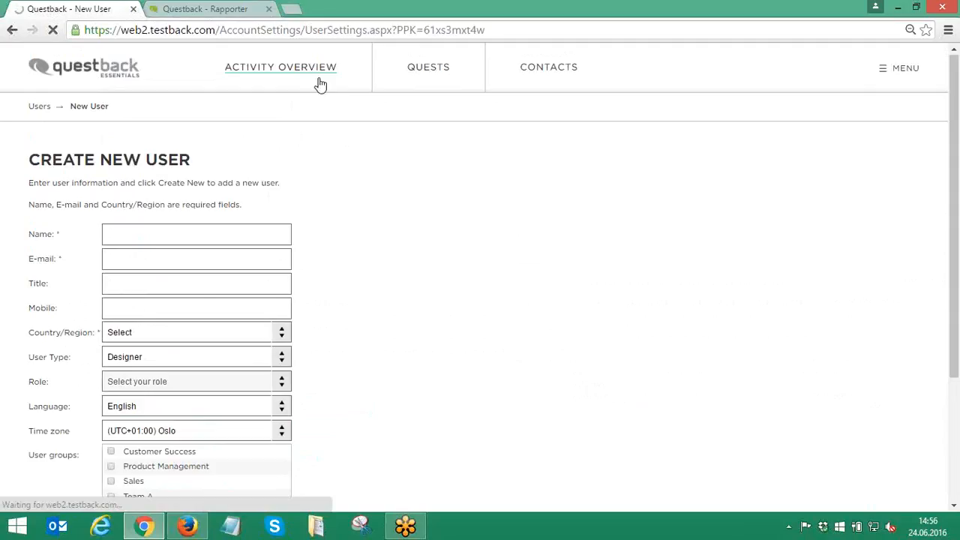
left_click(279, 66)
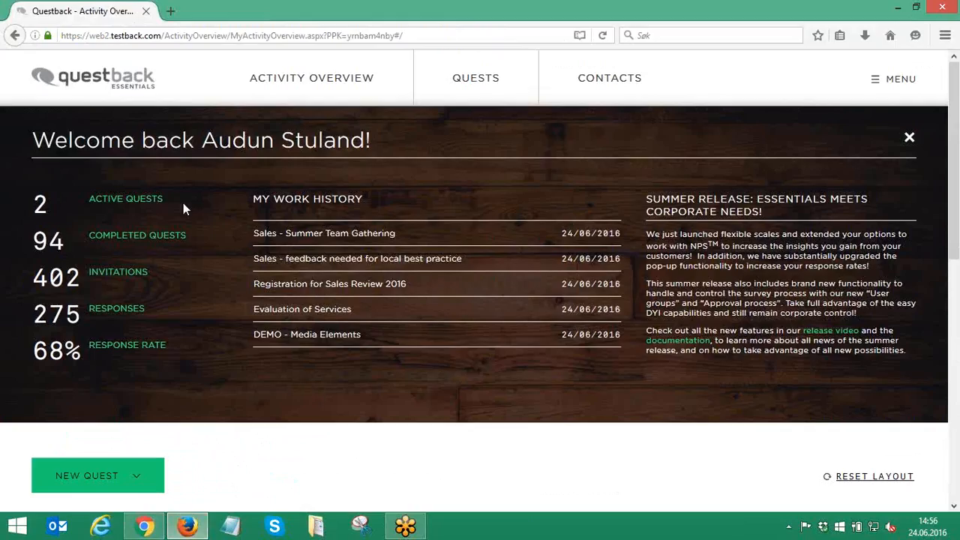
mouse_move(357, 243)
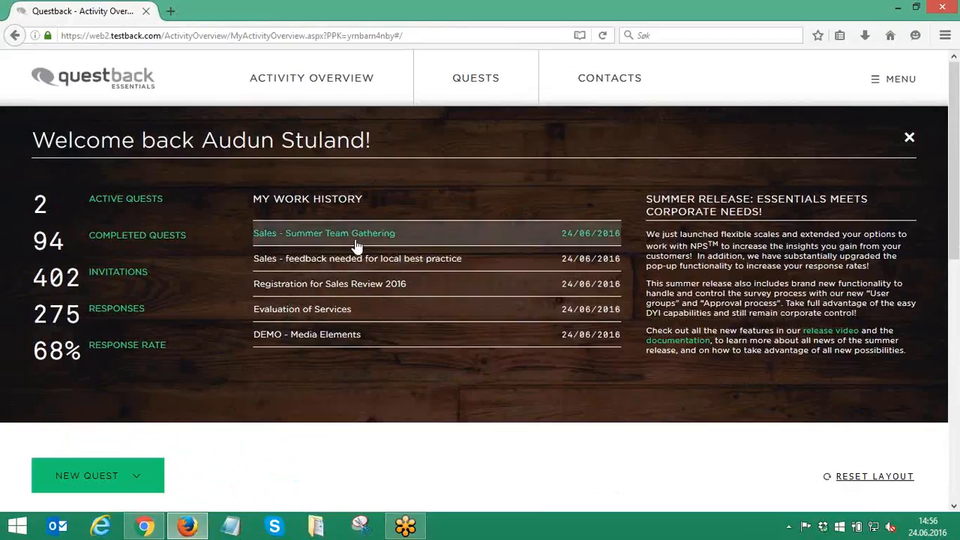
- Go to Test & Publish for the Sales - Summer Team Gathering quest
left_click(324, 234)
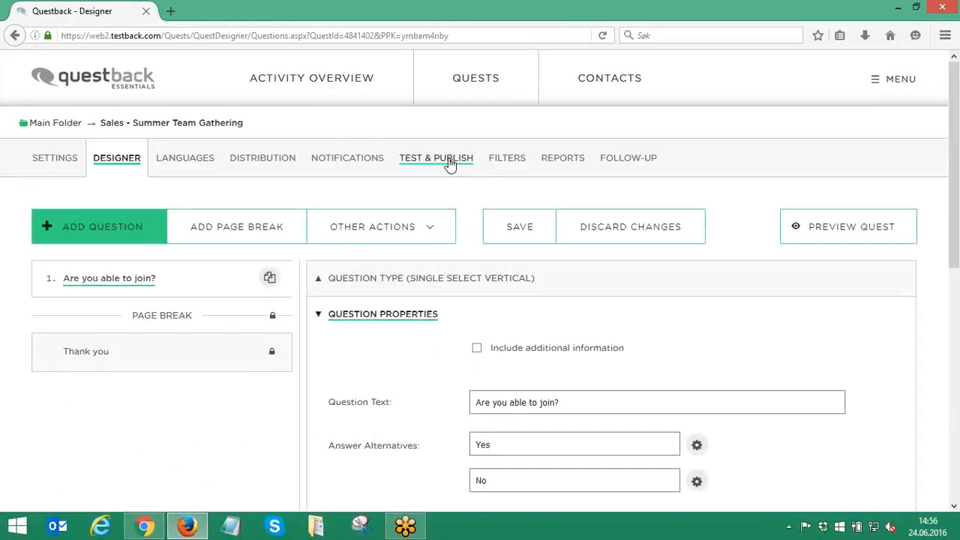
left_click(435, 158)
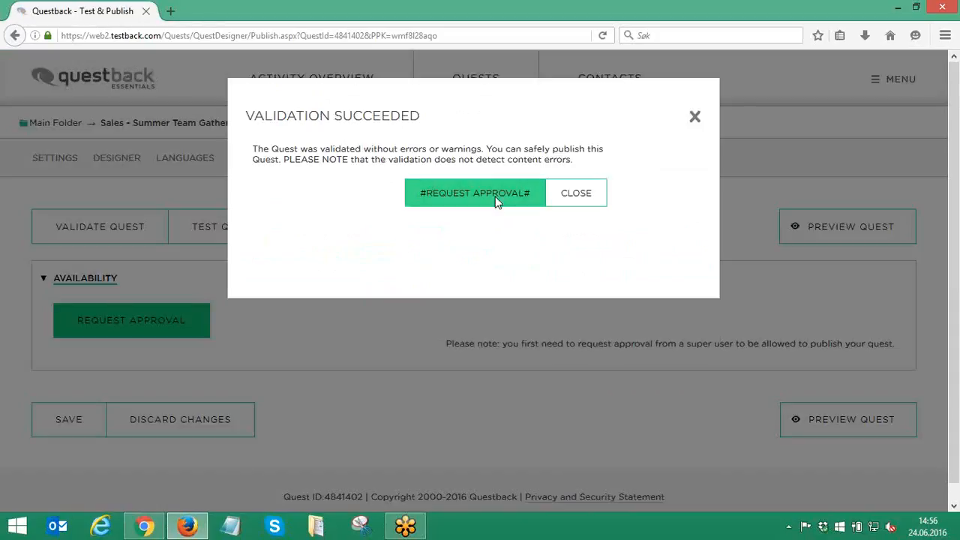
- Request approval from the super user with the comment 'Please approva' and send it
left_click(474, 192)
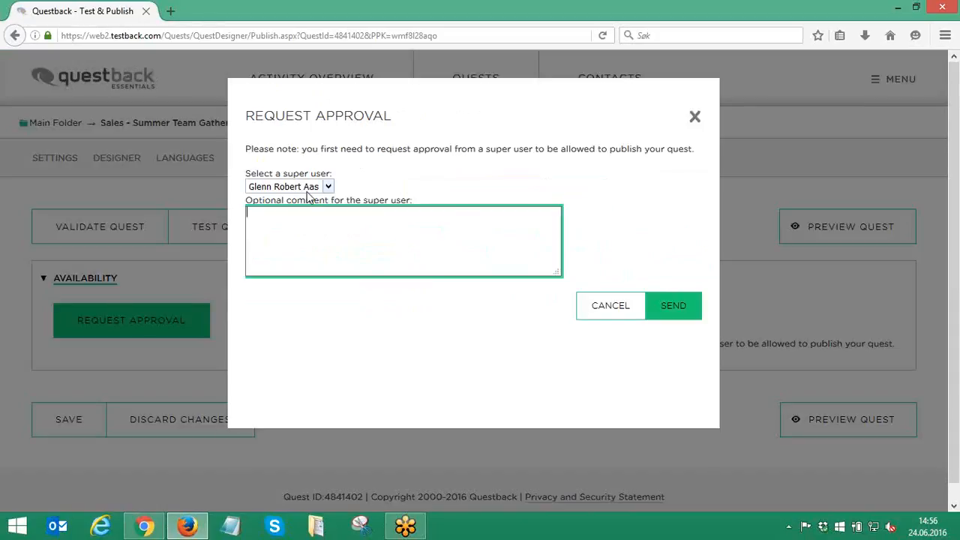
left_click(288, 186)
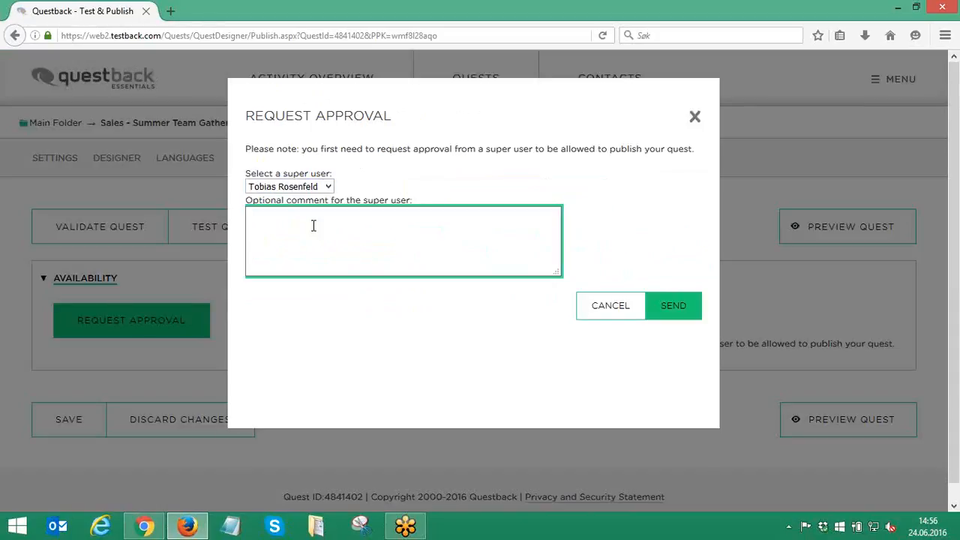
type("Please approva")
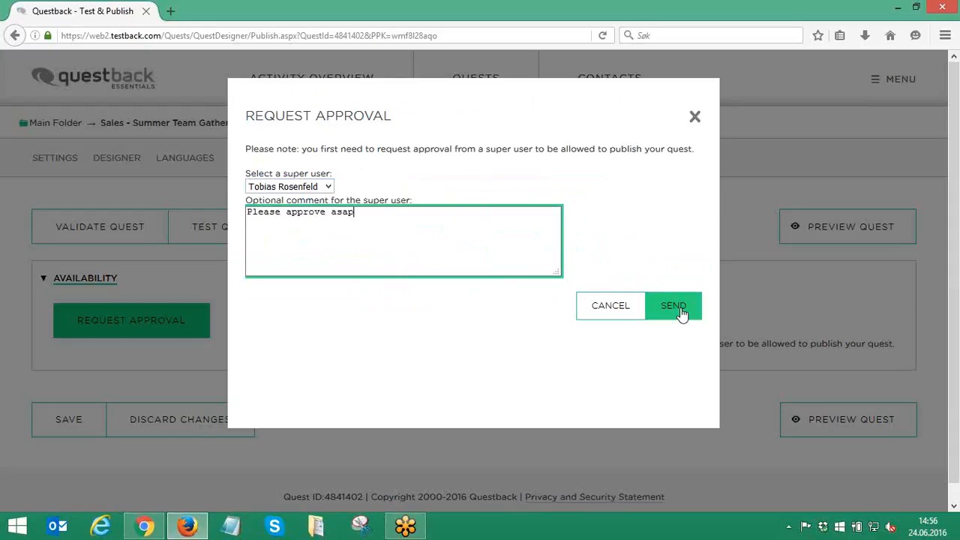
left_click(672, 306)
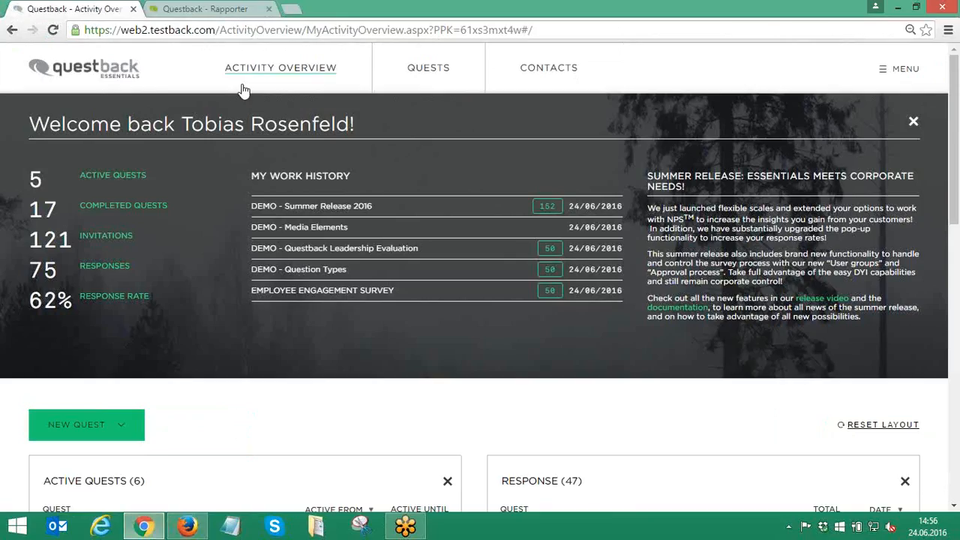
mouse_move(831, 75)
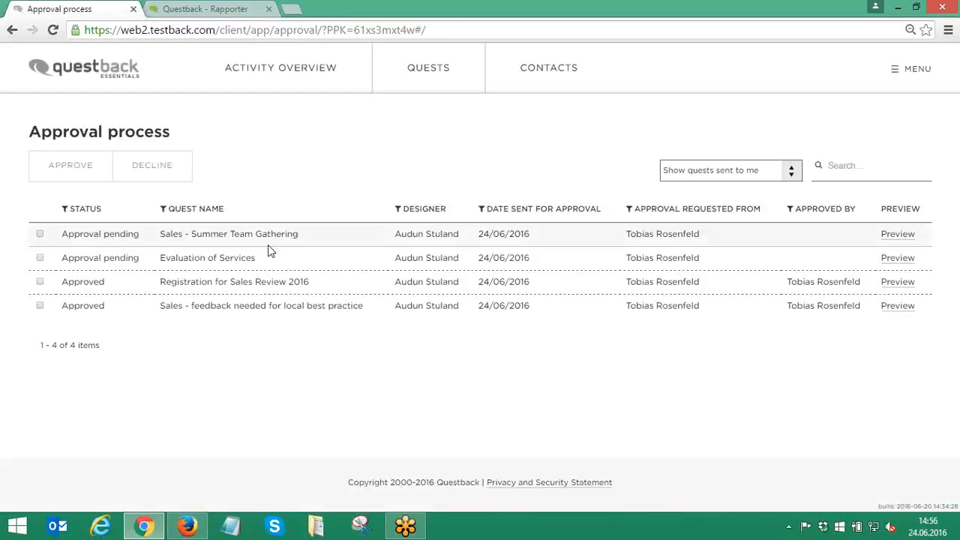
mouse_move(437, 258)
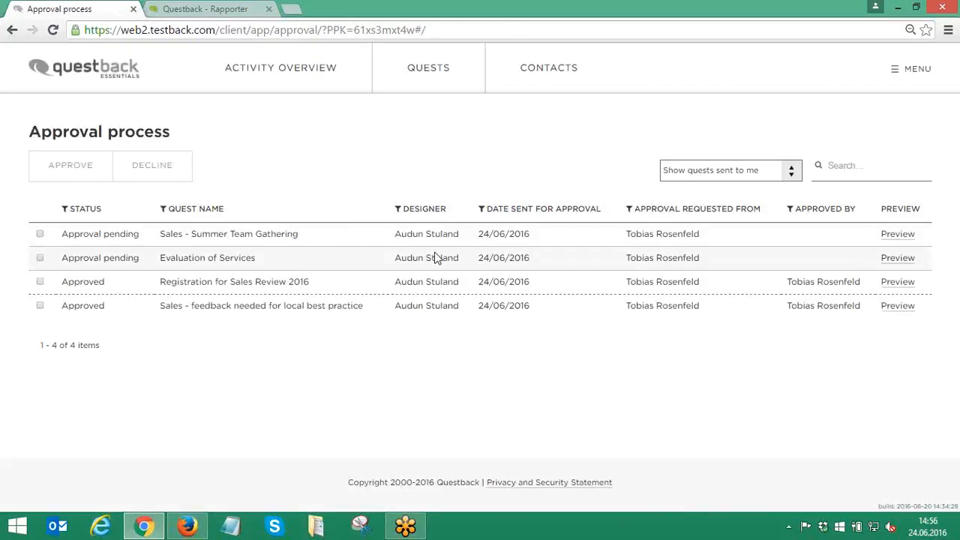
mouse_move(69, 252)
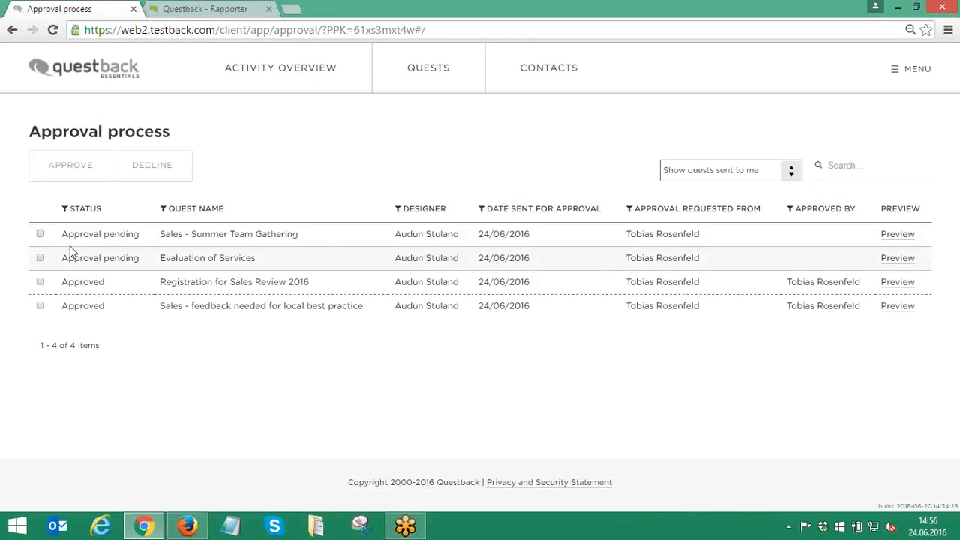
- Approve the Sales - Summer Team Gathering quest with the comment 'done'
left_click(71, 165)
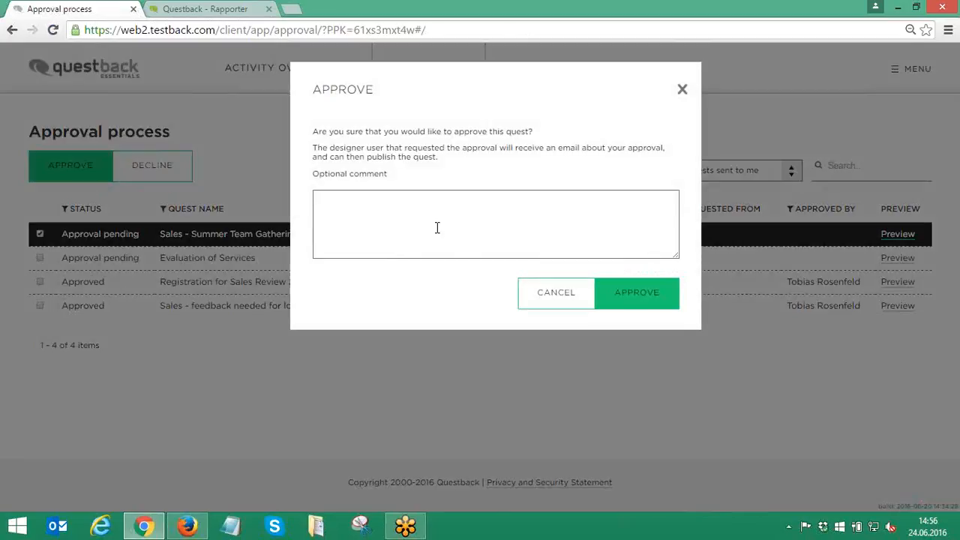
type("done")
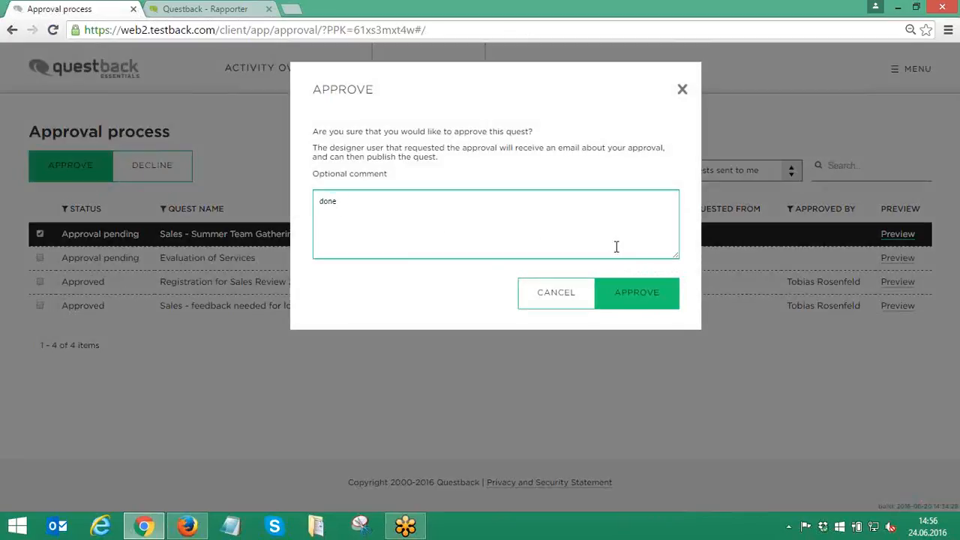
left_click(636, 292)
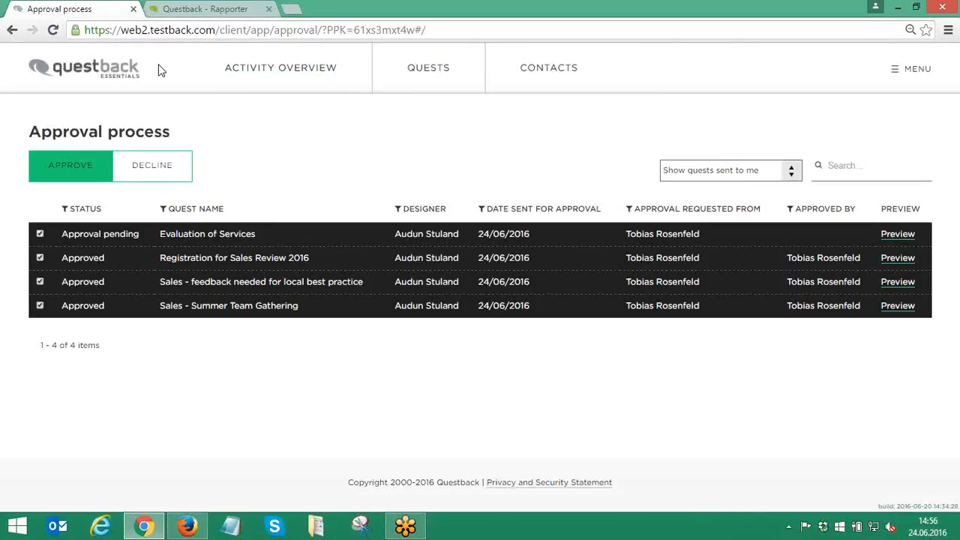
- Return to Activity Overview and go into the DEMO - Summer Release 2016 quest
left_click(280, 67)
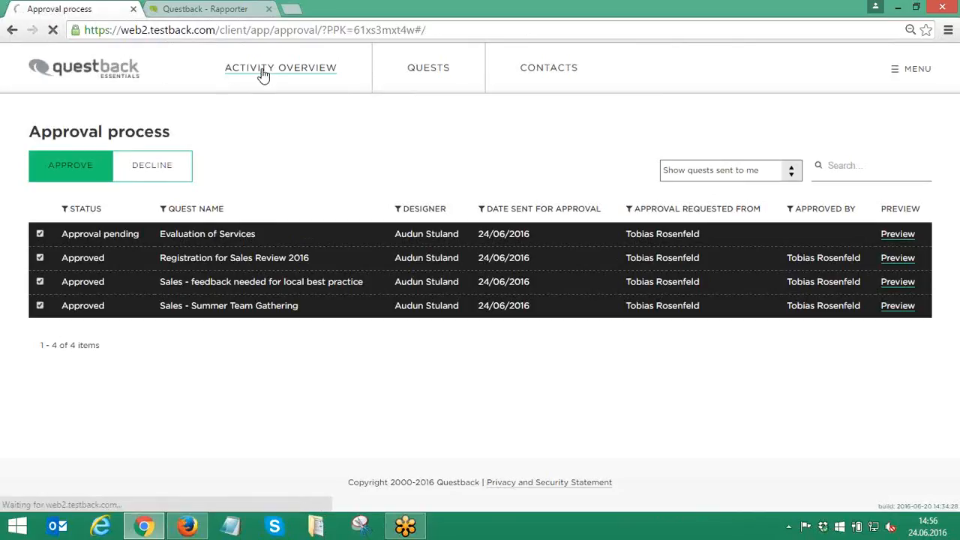
left_click(279, 67)
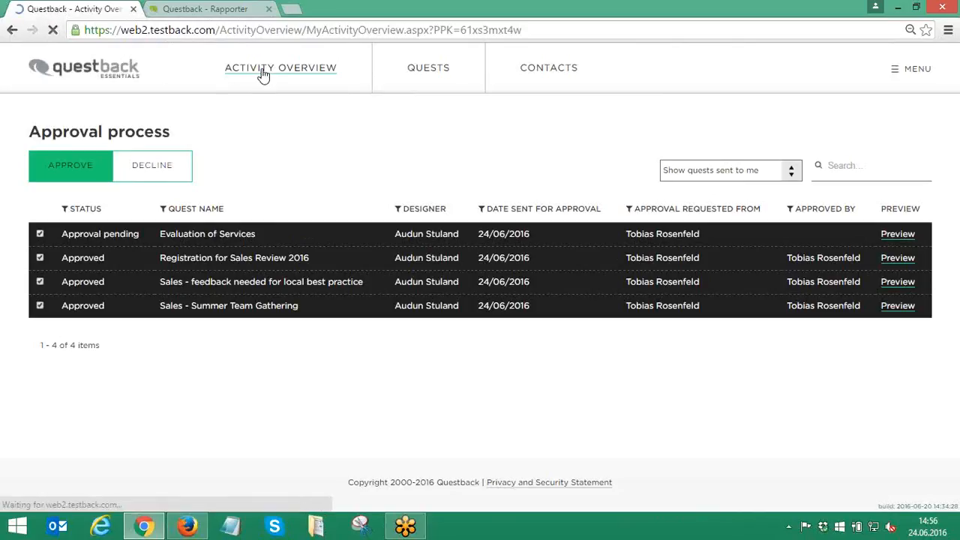
left_click(279, 67)
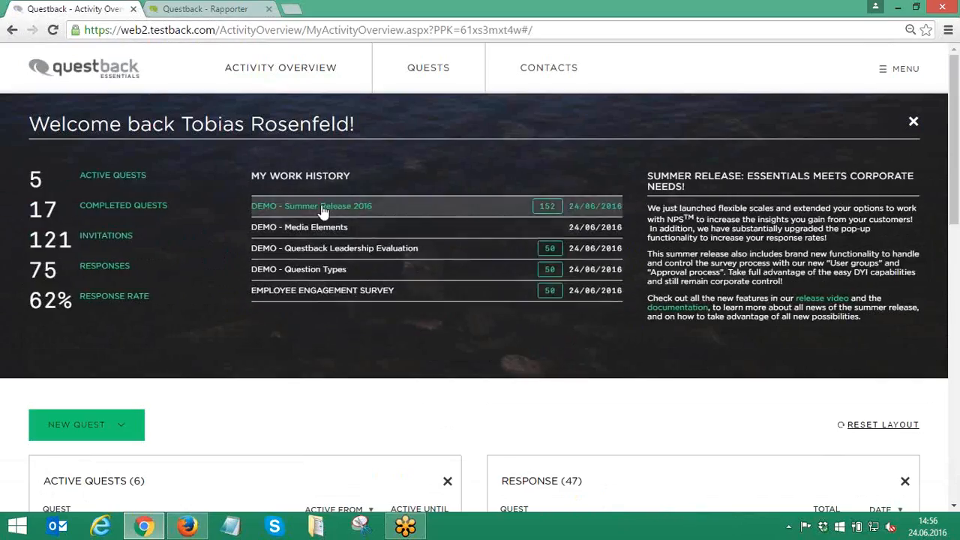
left_click(312, 206)
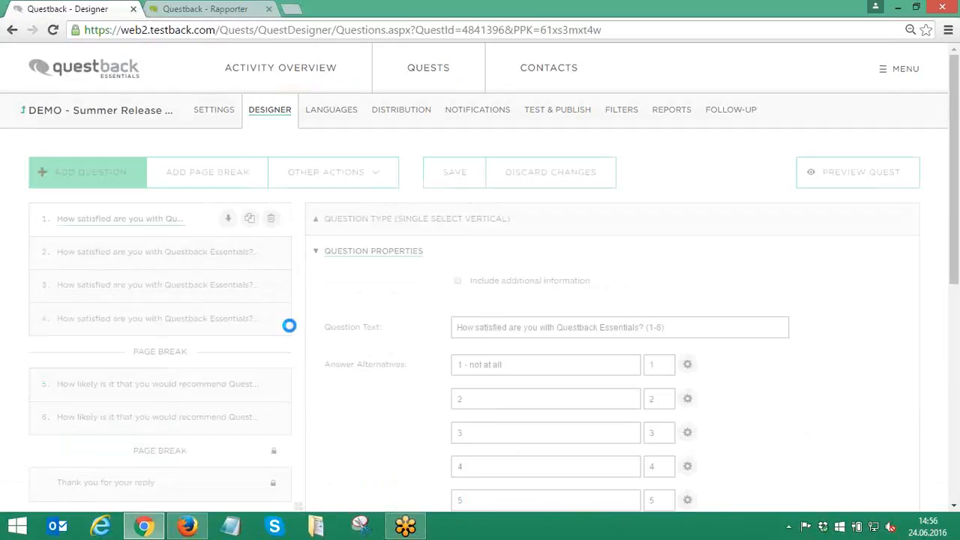
- Check question 5's NPS settings, then view the Rapporter live report's NPS charts
left_click(120, 384)
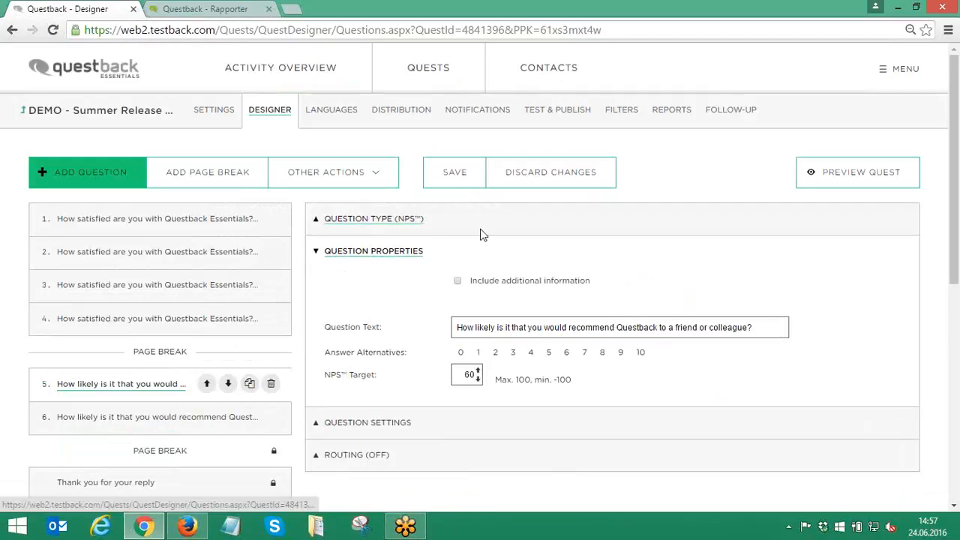
left_click(204, 9)
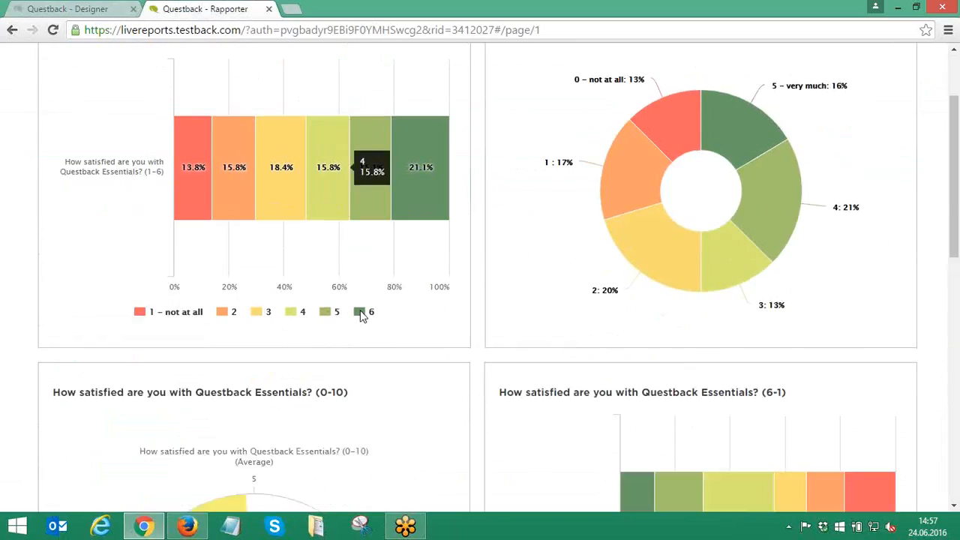
scroll("down", 3)
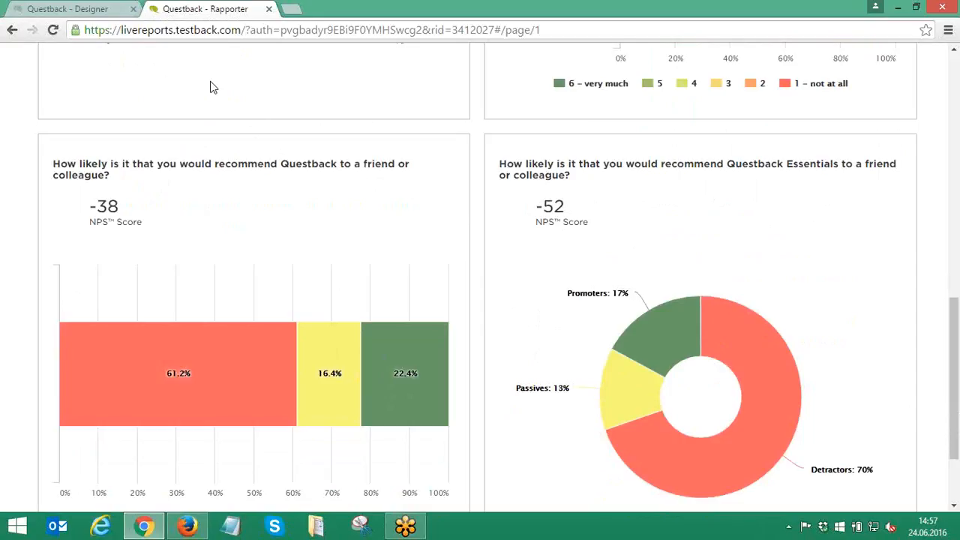
- Back in the Designer, bring up question 4 with its reversed 6-1 answer scale
left_click(67, 9)
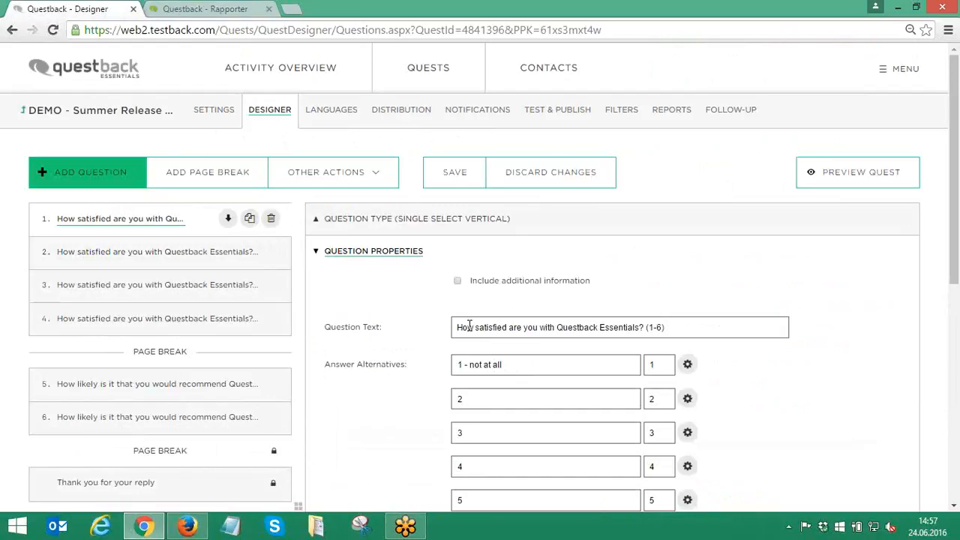
scroll("down", 3)
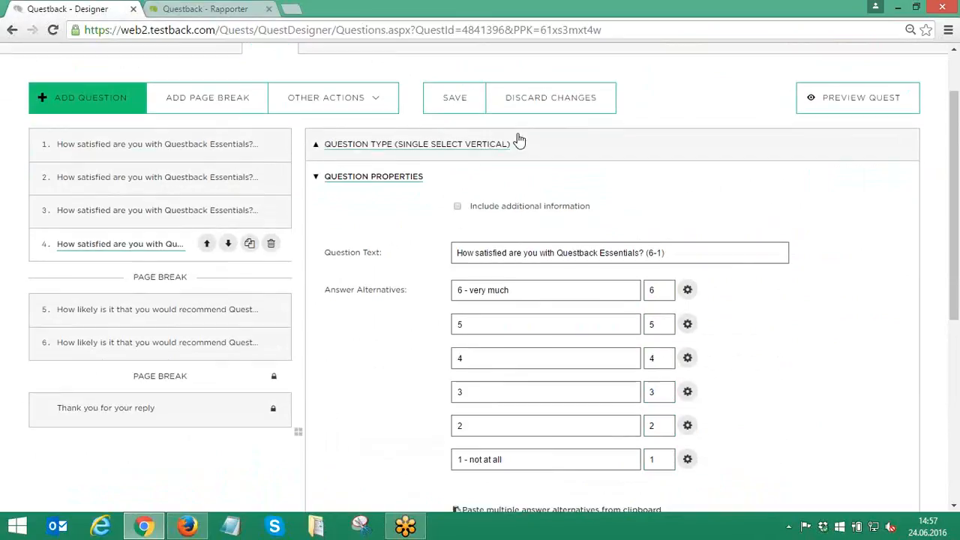
- Go to Reports and load the Summer Release 2016 report
left_click(672, 110)
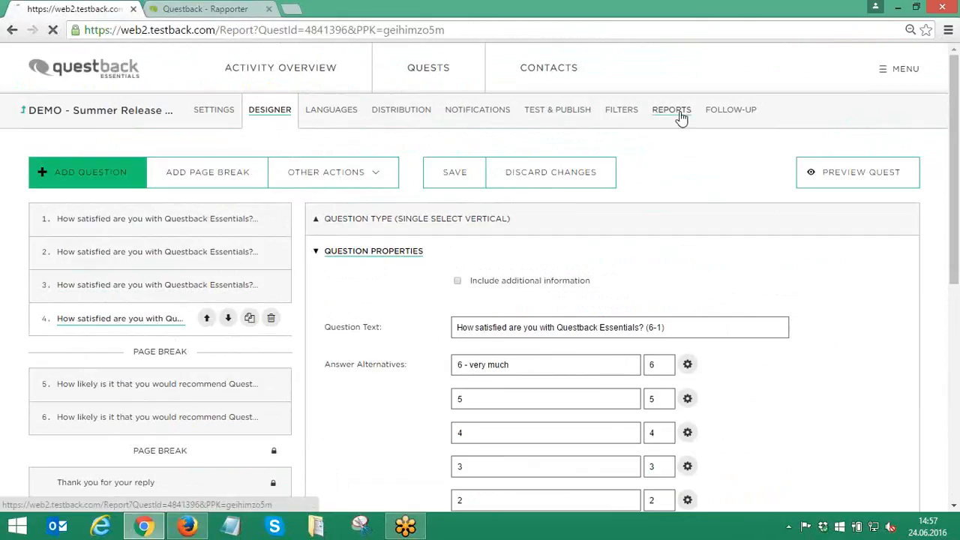
left_click(672, 110)
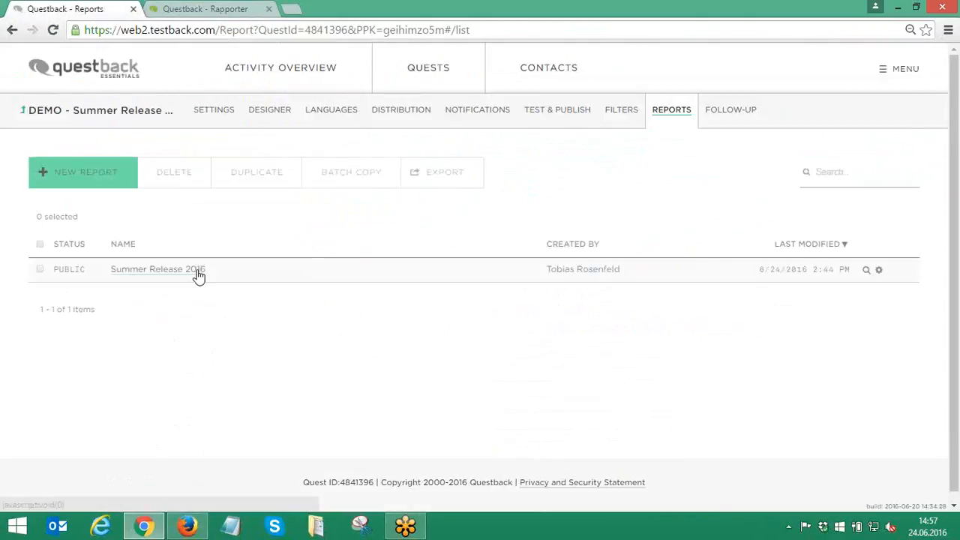
left_click(157, 270)
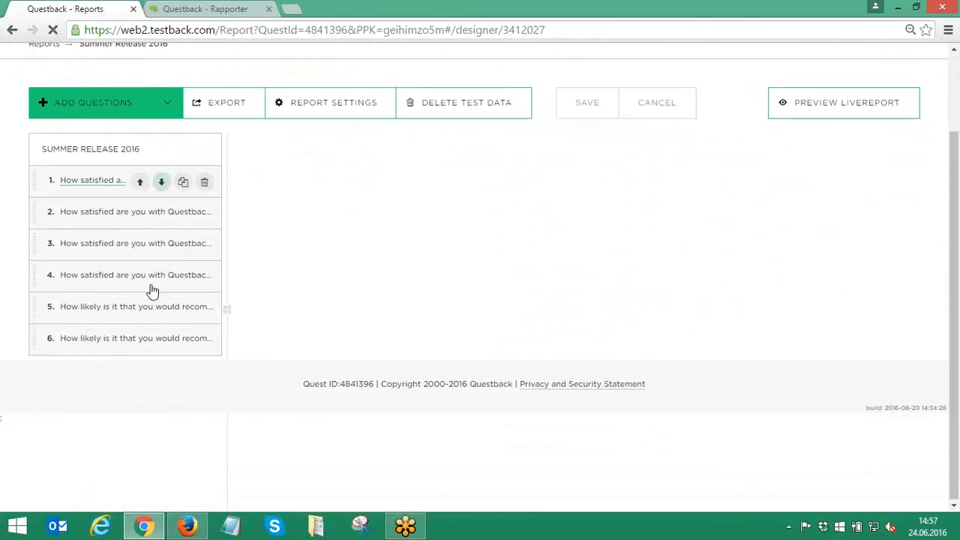
- View the first satisfaction question's chart, then the reversed 6-1 question 4 chart
left_click(93, 276)
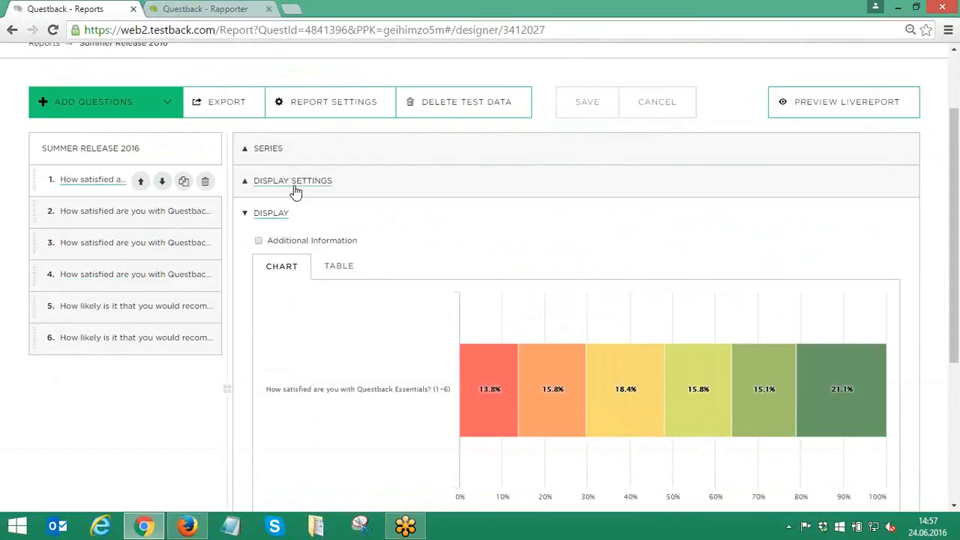
left_click(291, 180)
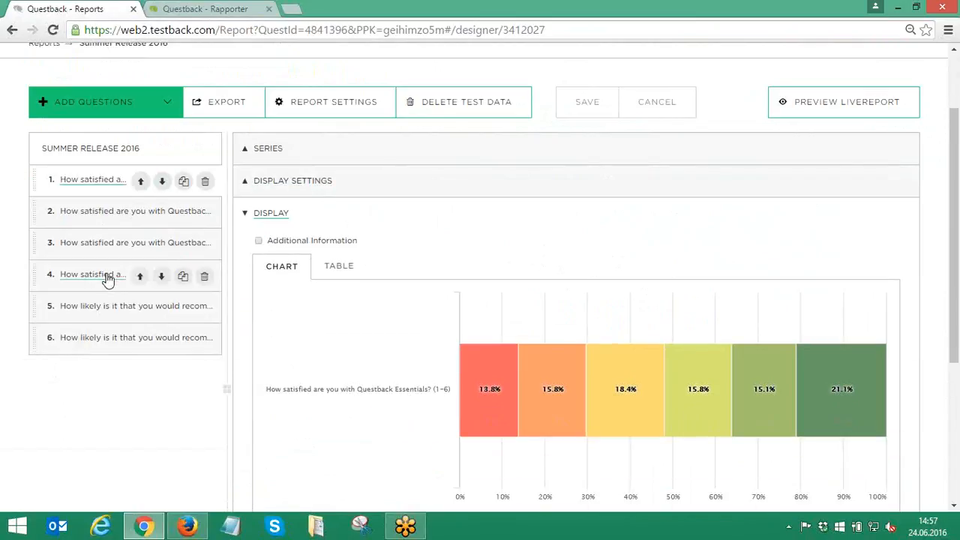
scroll("down", 3)
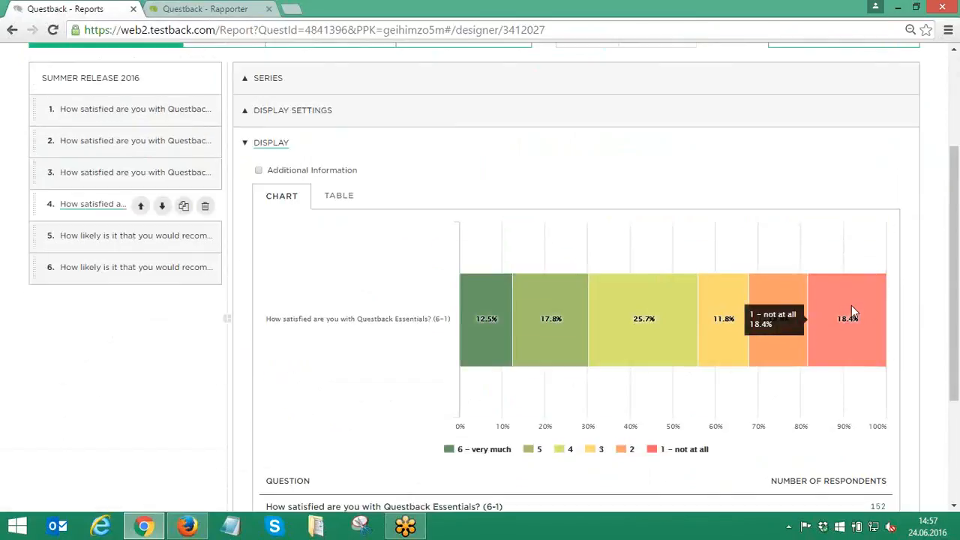
mouse_move(456, 333)
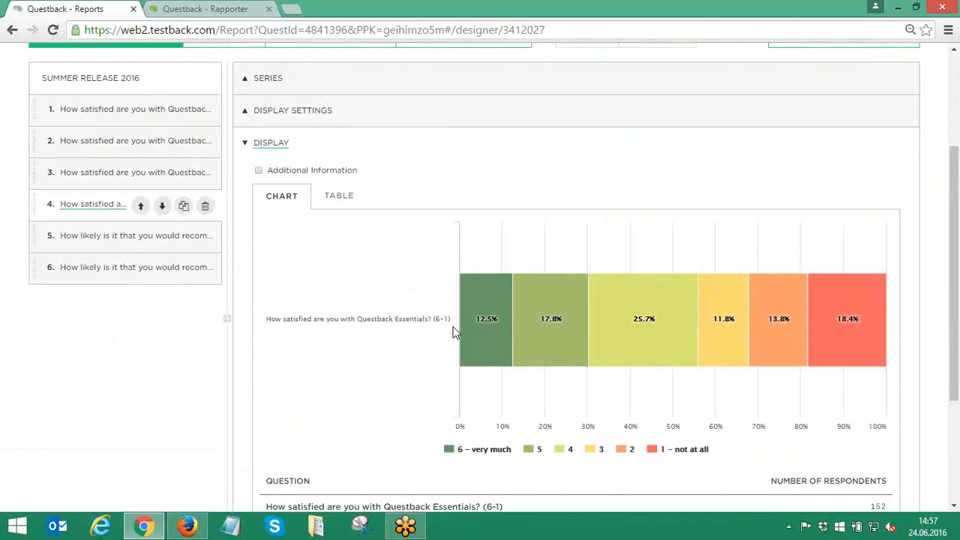
mouse_move(447, 333)
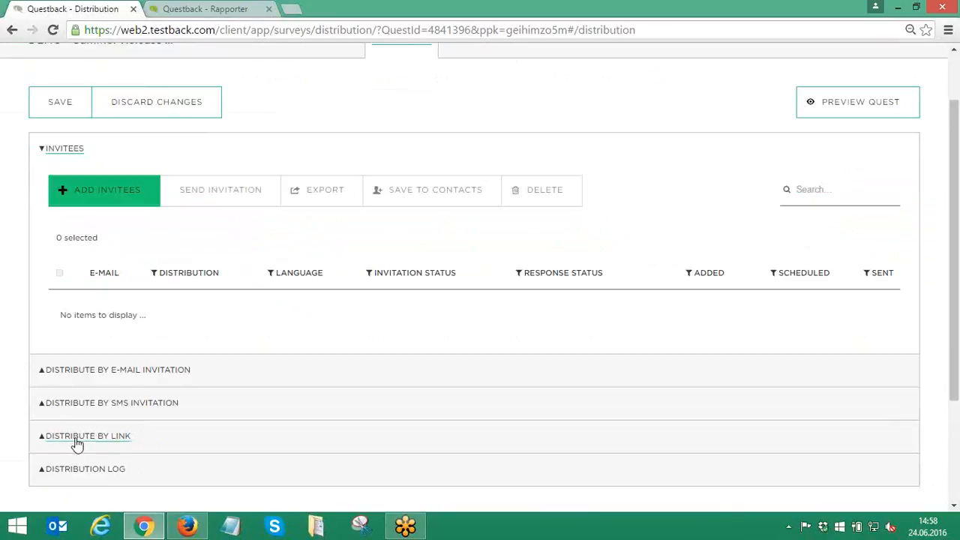
- Under Distribute by link, get the pop-up script, run the simple demo and answer Yes
left_click(87, 435)
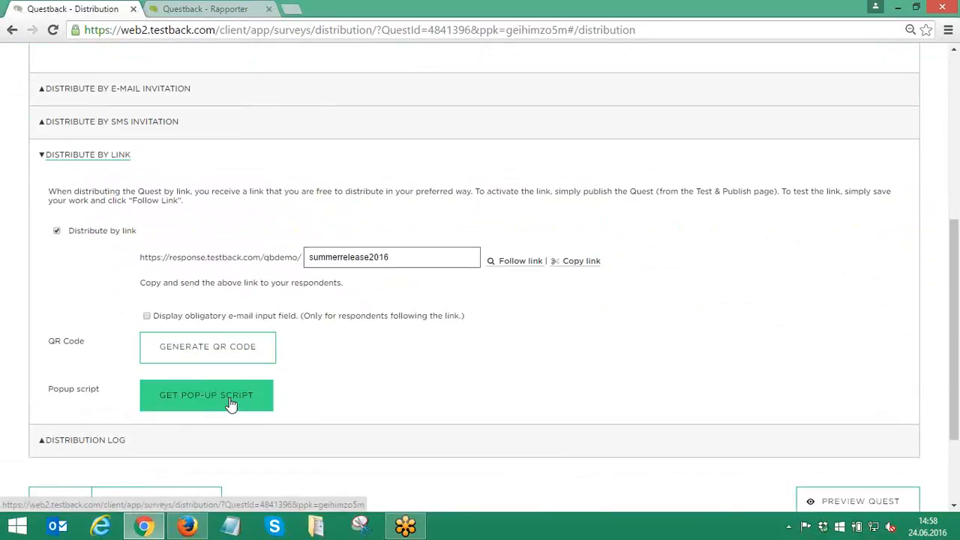
left_click(207, 396)
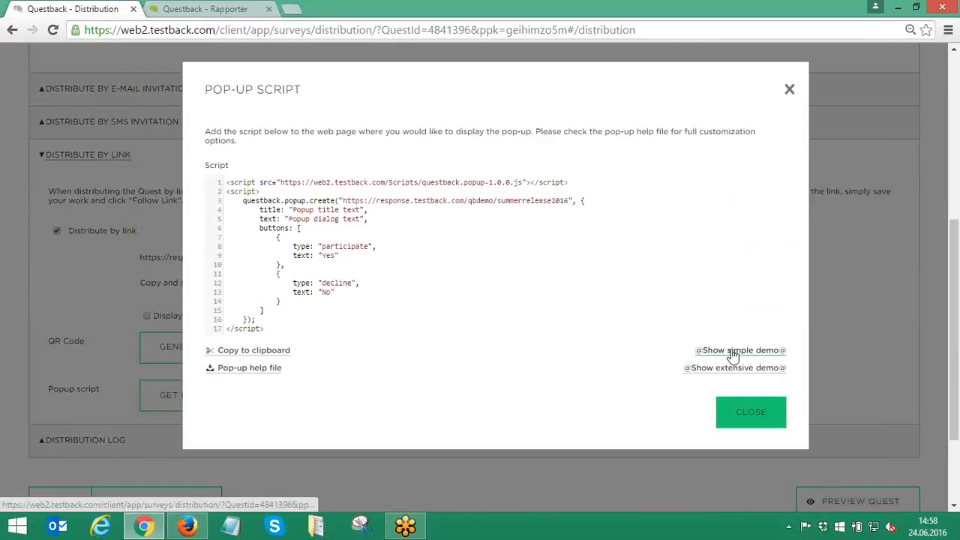
left_click(738, 351)
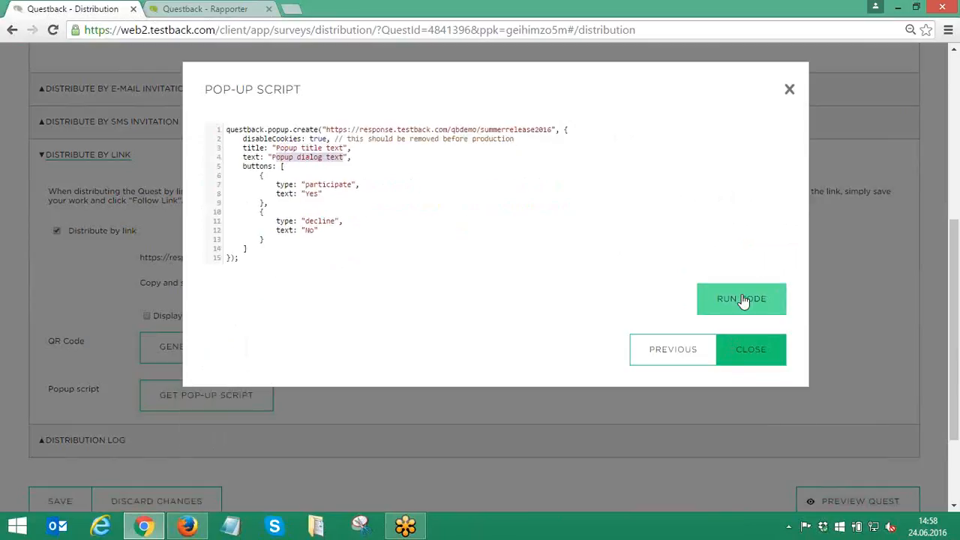
left_click(741, 300)
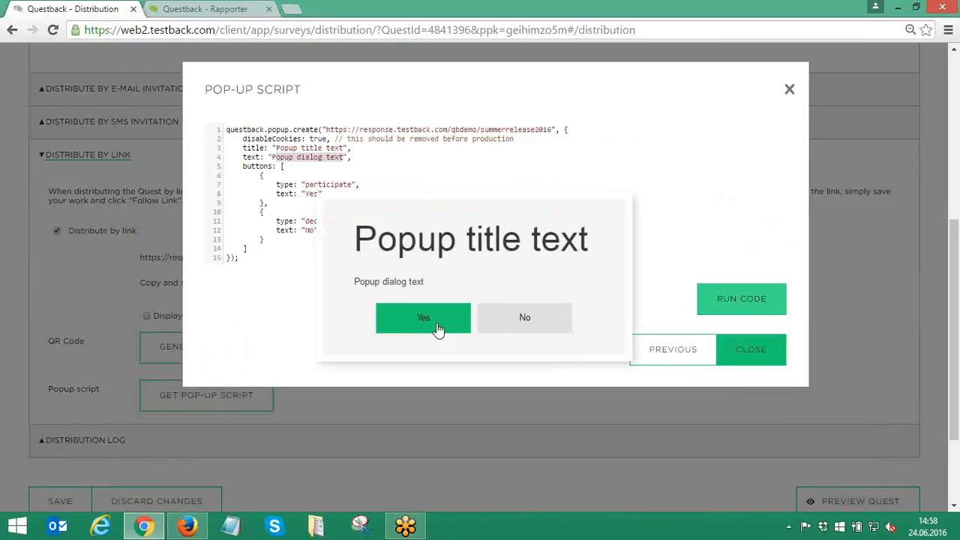
left_click(423, 318)
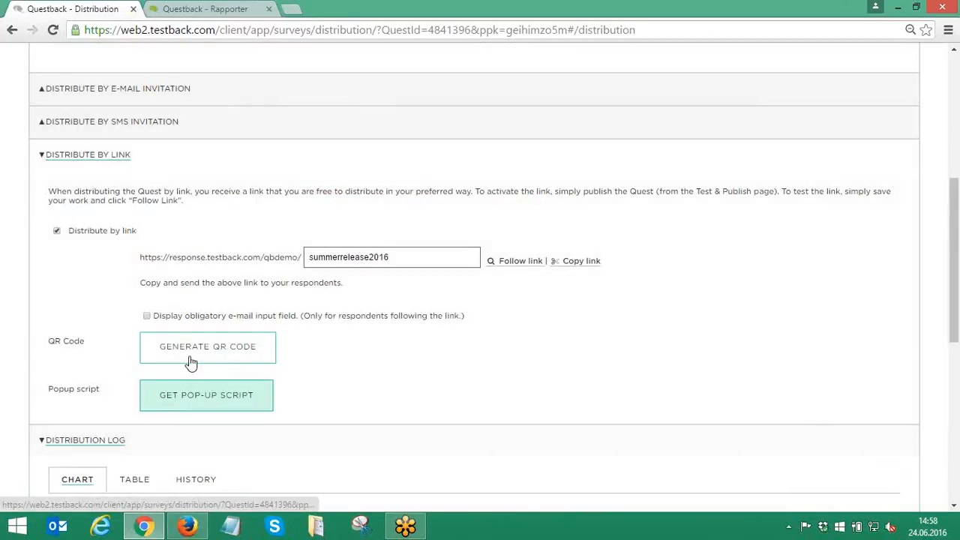
- Scroll the distribution log down to the device-type chart (152 responses: 150 desktop, 2 mobile)
scroll("down", 3)
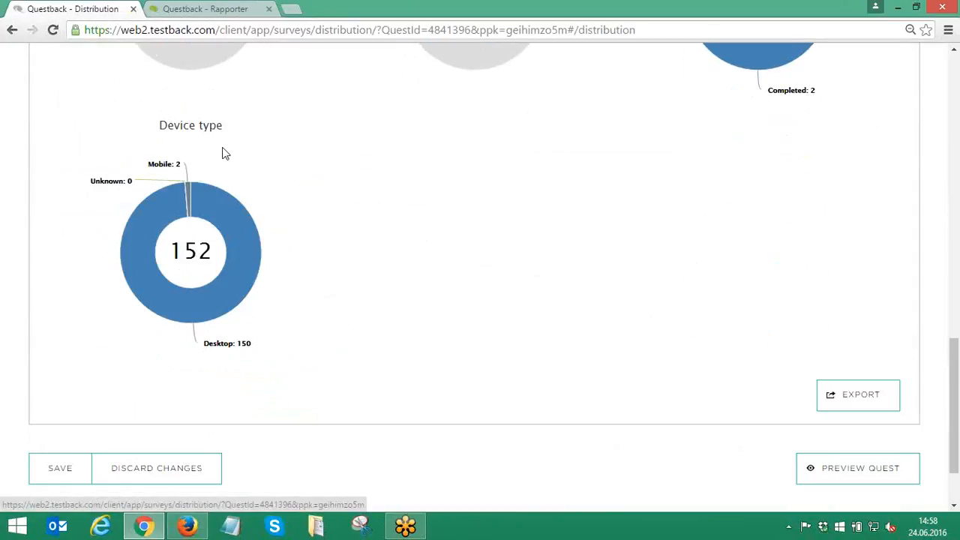
mouse_move(153, 300)
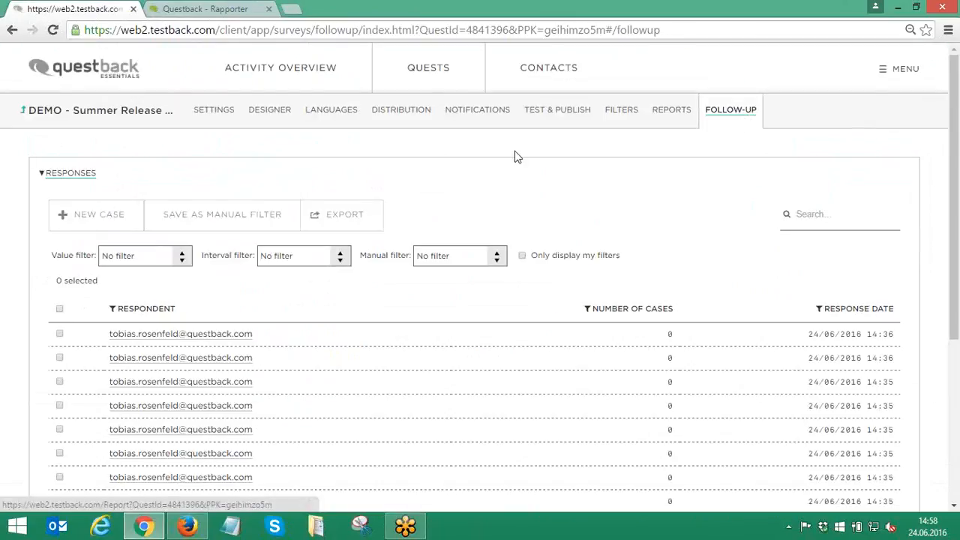
- Expand the empty follow-up Cases list, then show the Responses list again
scroll("down", 3)
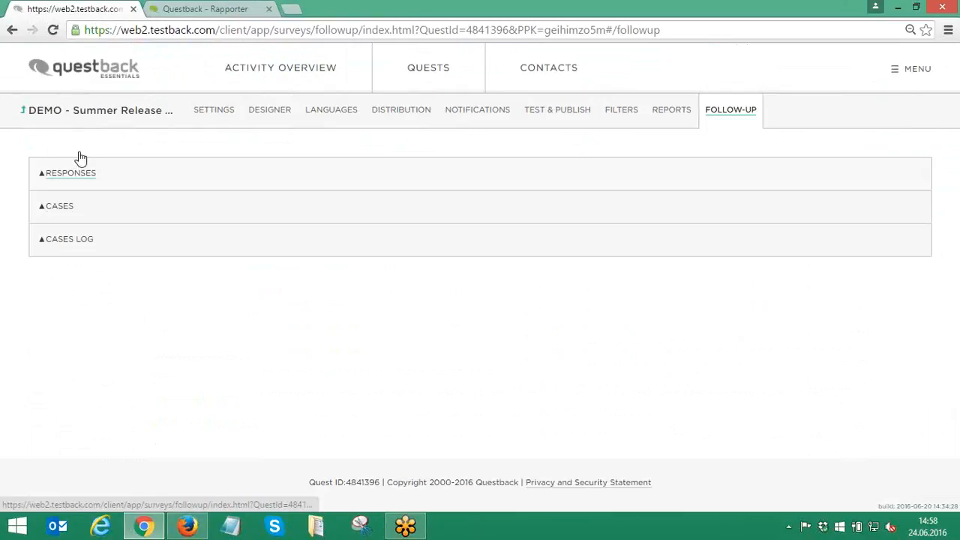
left_click(59, 205)
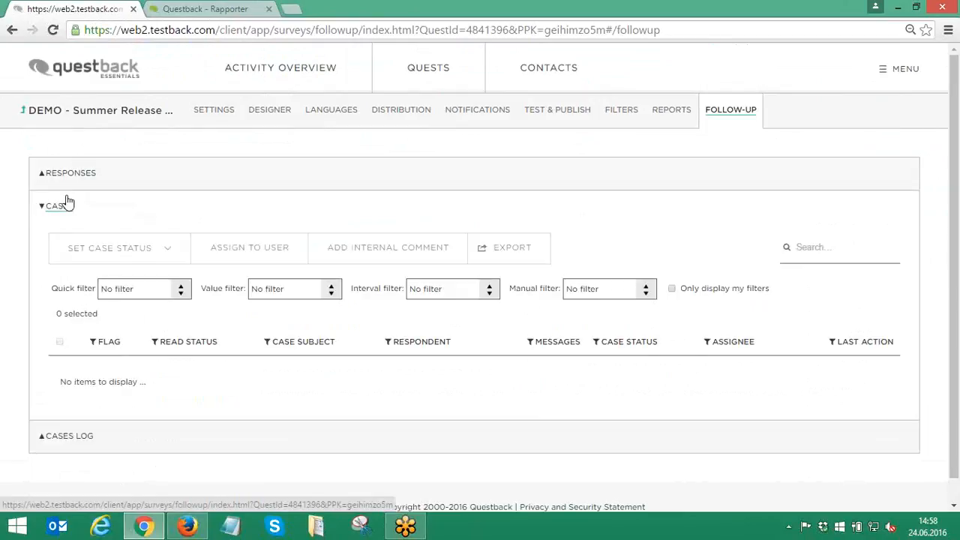
left_click(67, 172)
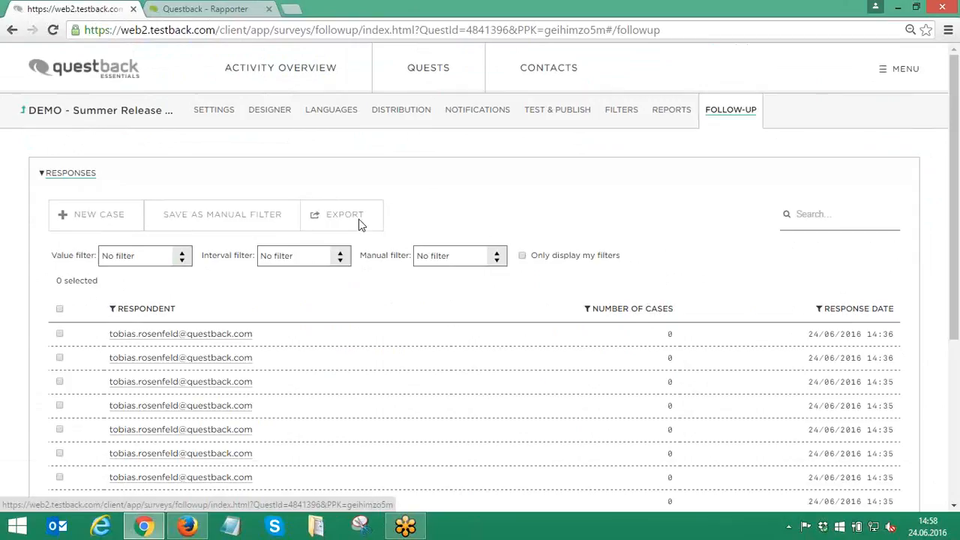
mouse_move(546, 206)
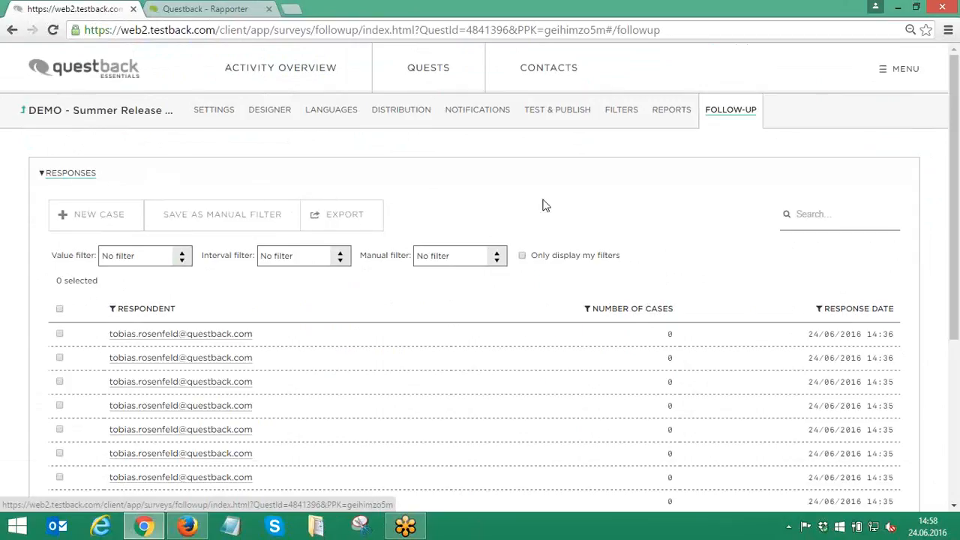
left_click(280, 67)
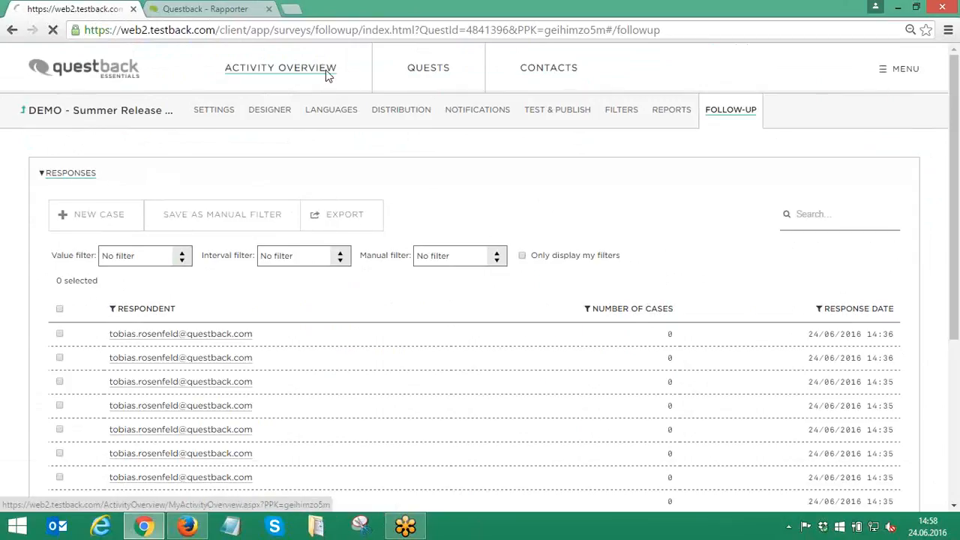
left_click(280, 68)
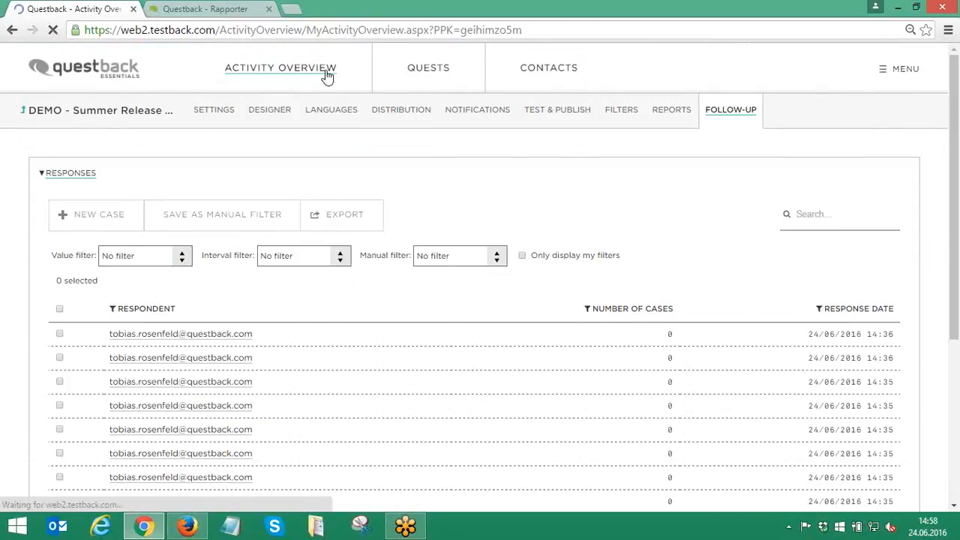
left_click(279, 67)
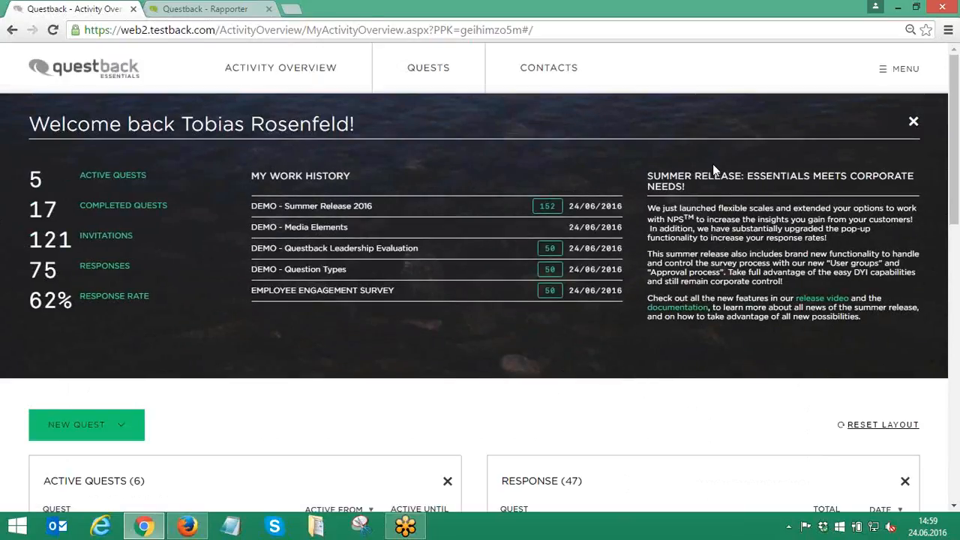